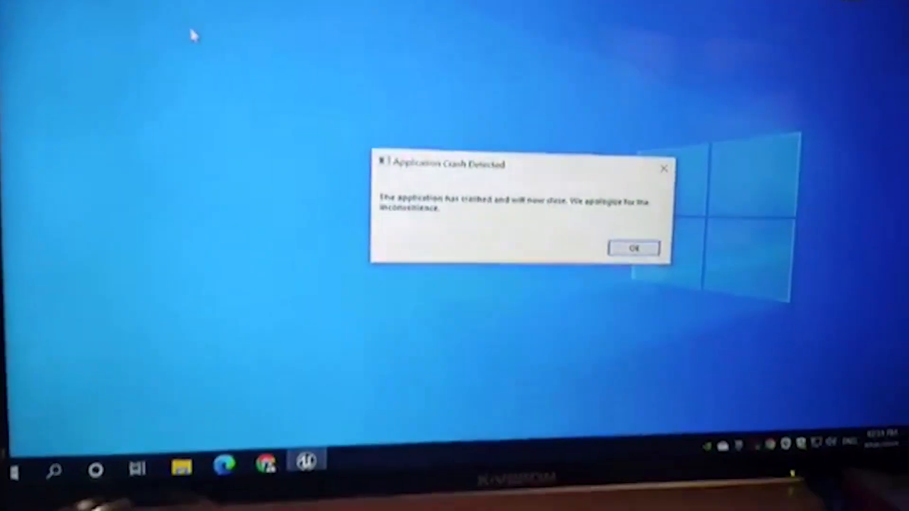
Close the Application Crash Detected message to reveal the desktop.
click(634, 248)
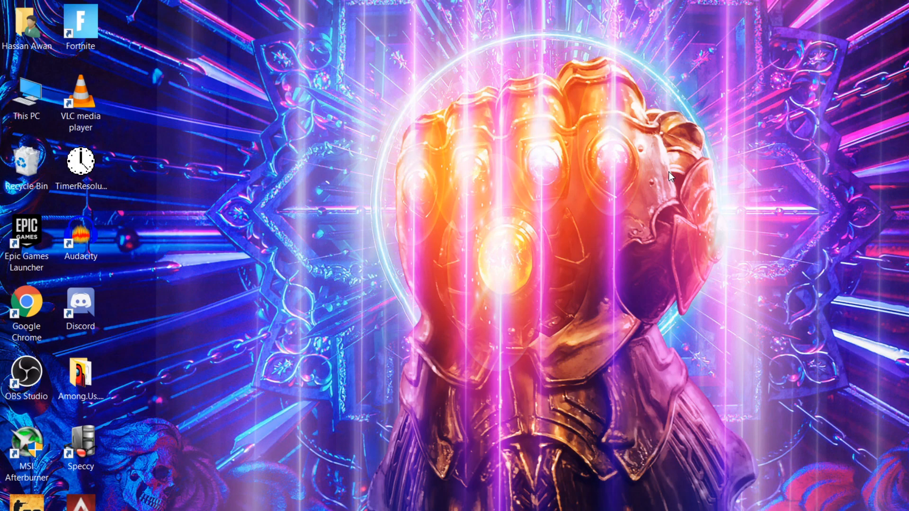
mouse_move(678, 156)
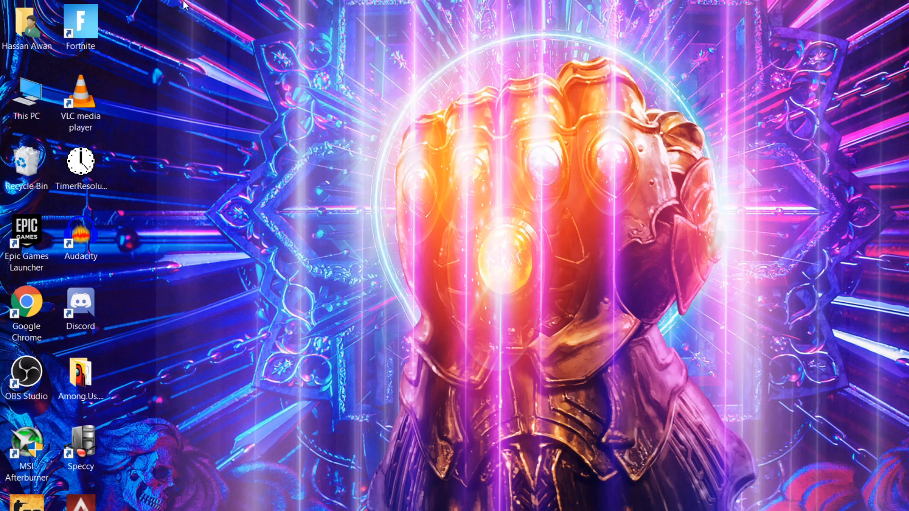
Open This PC's Properties to view the System information page.
click(27, 95)
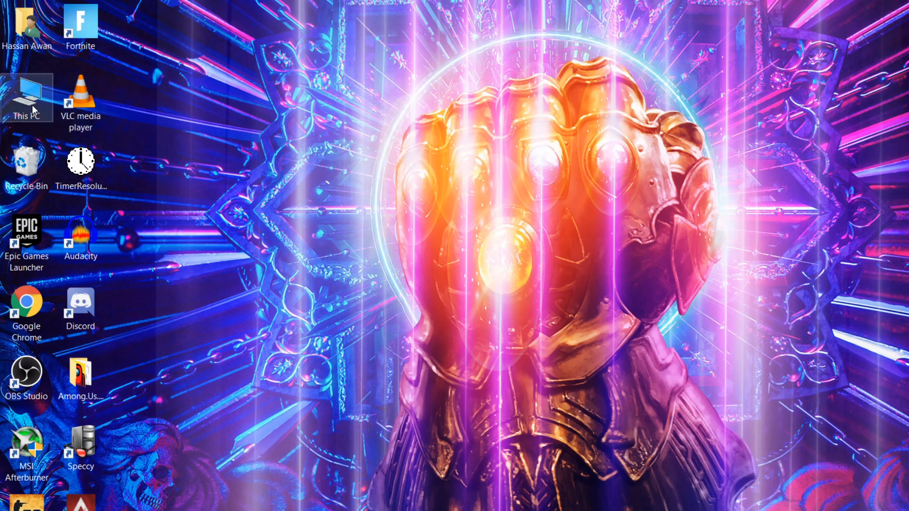
right_click(27, 96)
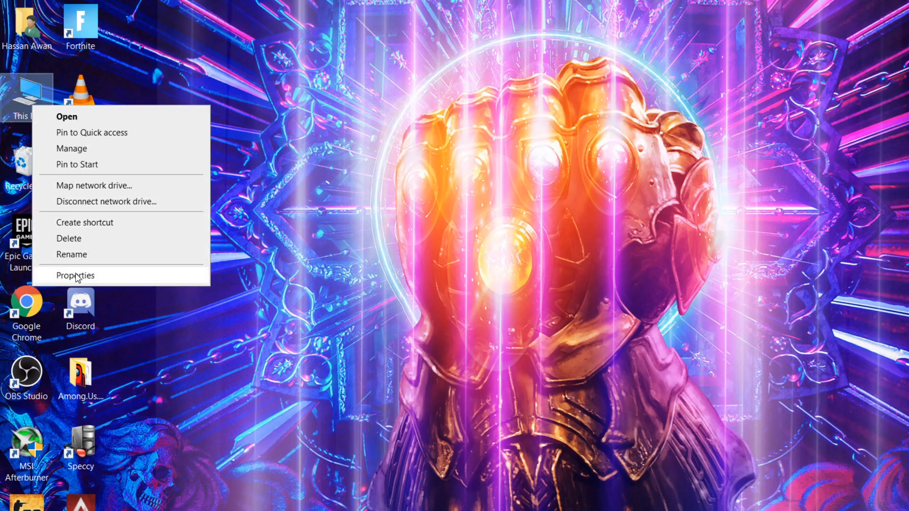
click(75, 276)
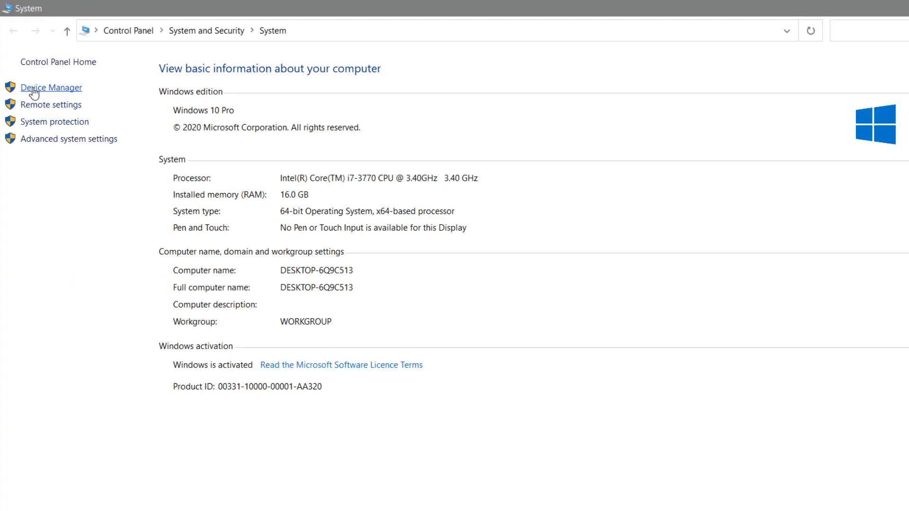
Open the NVIDIA GeForce GTX 1650 SUPER properties in Device Manager to its Driver tab.
click(50, 87)
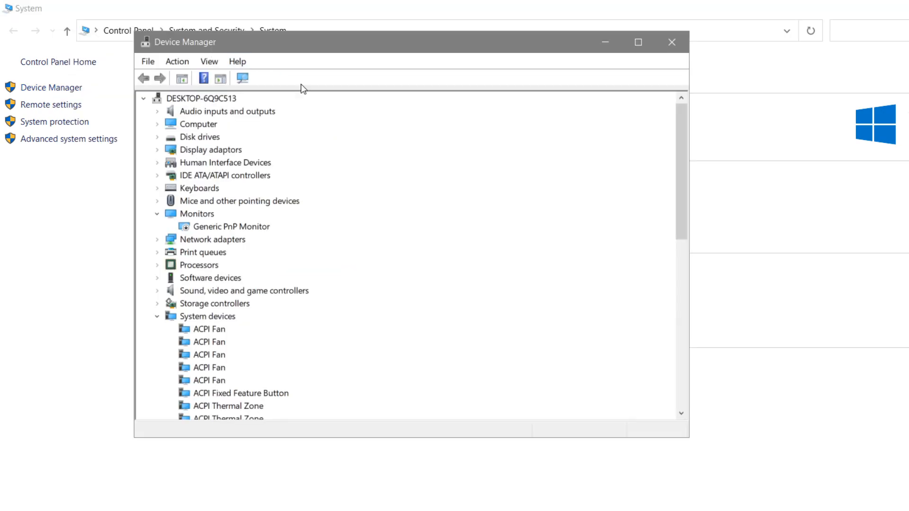
mouse_move(211, 157)
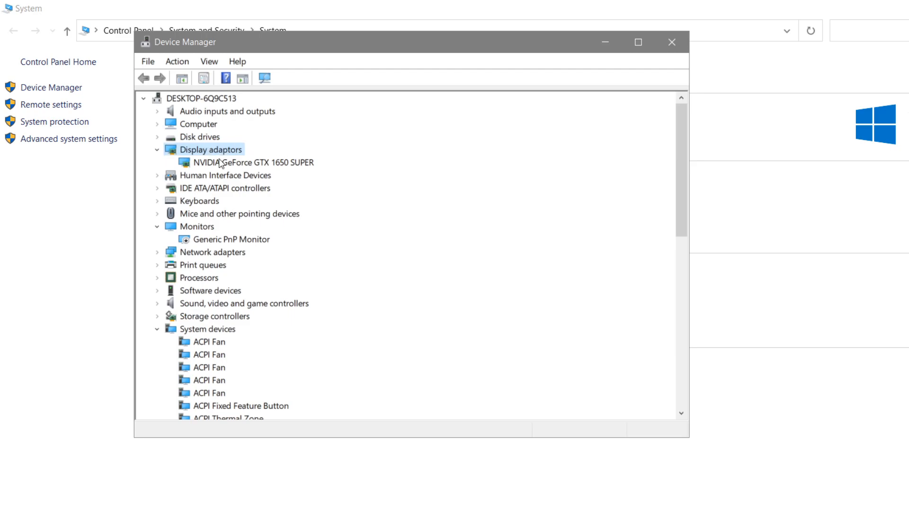
mouse_move(222, 168)
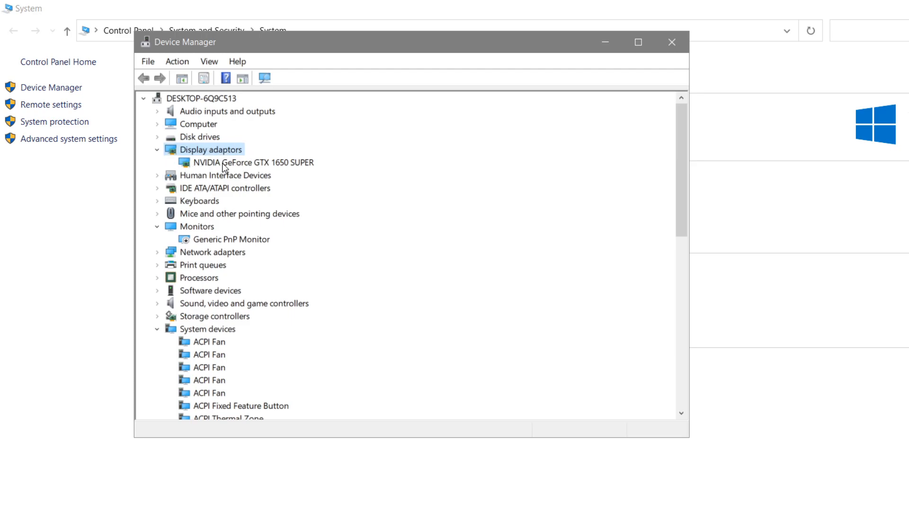
mouse_move(247, 168)
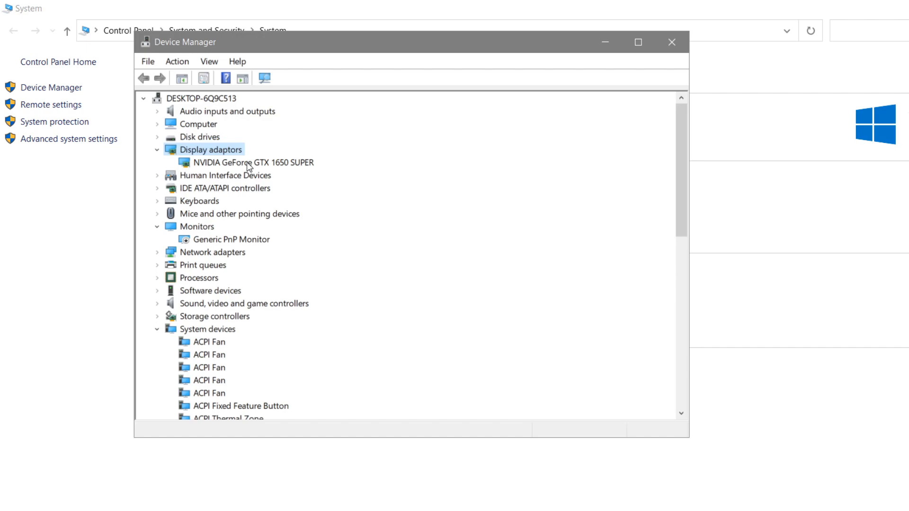
double_click(251, 163)
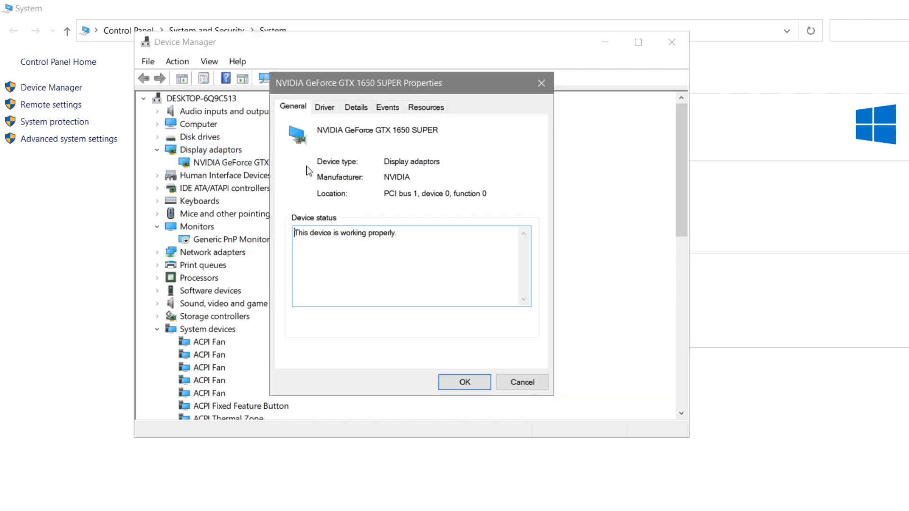
click(324, 107)
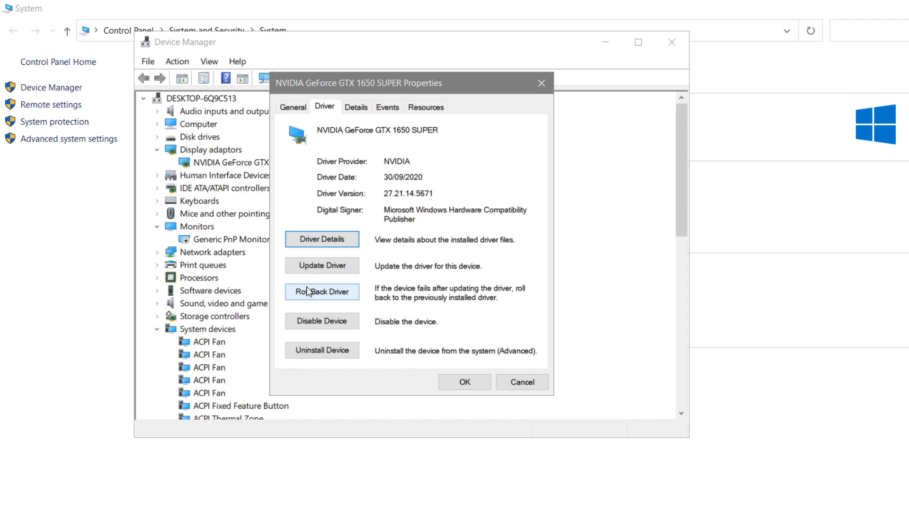
mouse_move(411, 370)
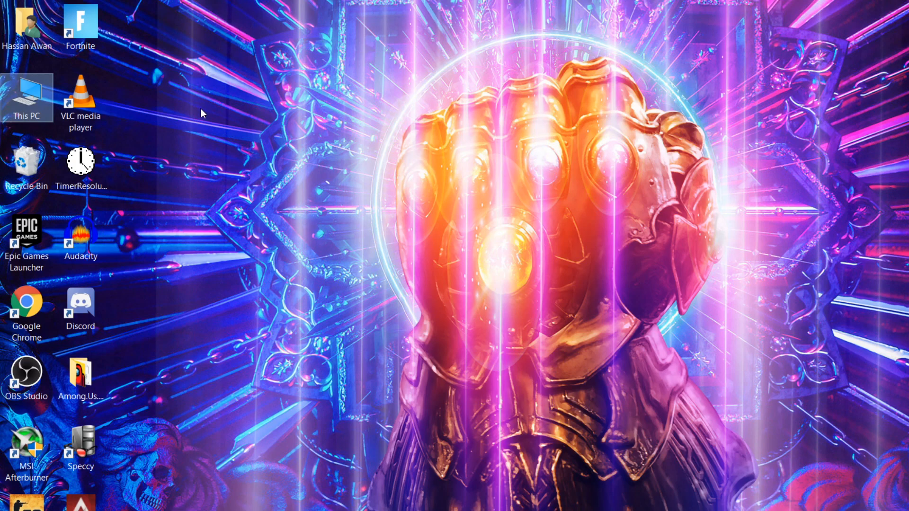
mouse_move(284, 267)
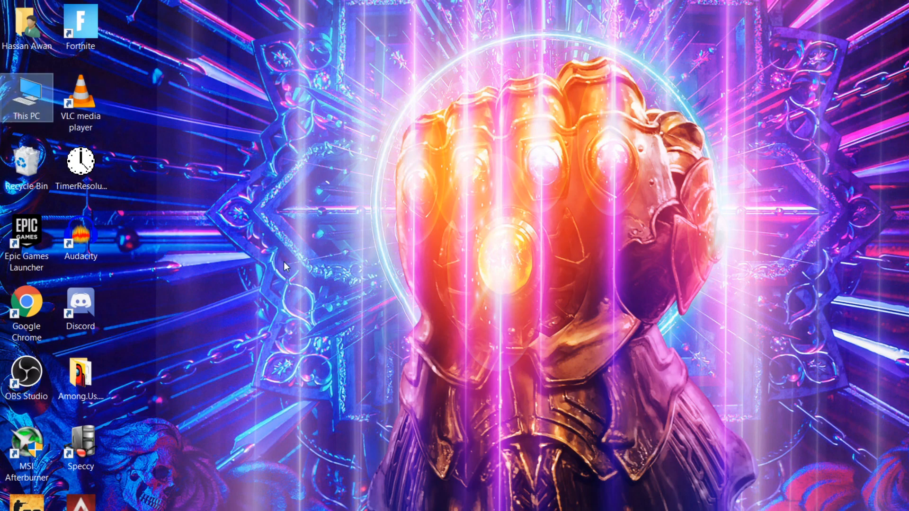
Use Run with %localappdata% to open the AppData\Local folder.
key(Win+r)
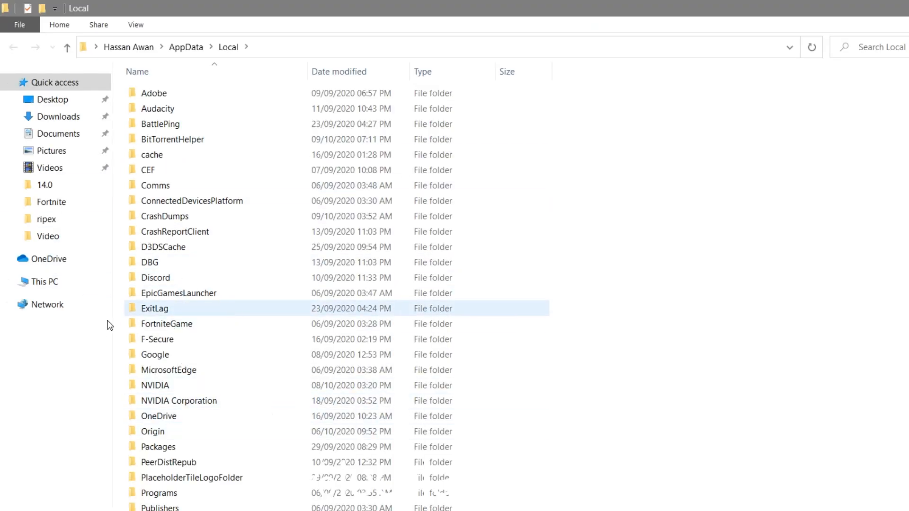
click(167, 323)
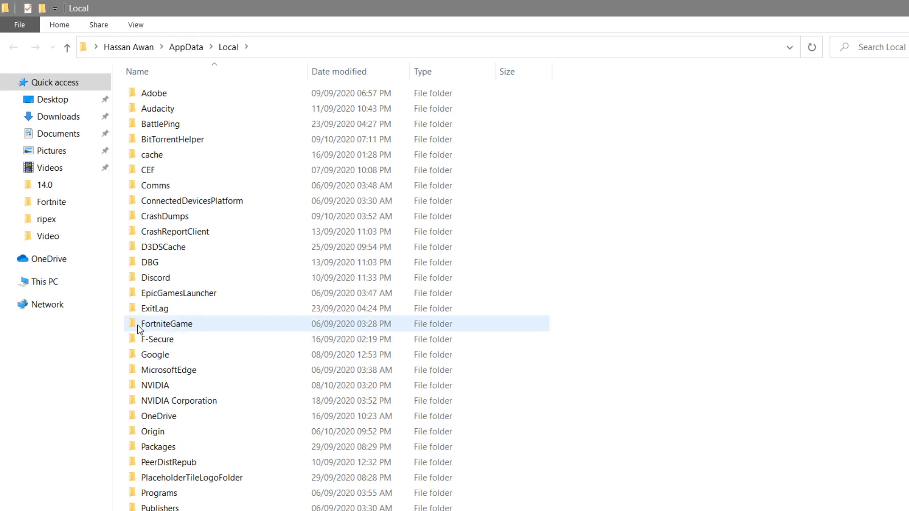
right_click(166, 324)
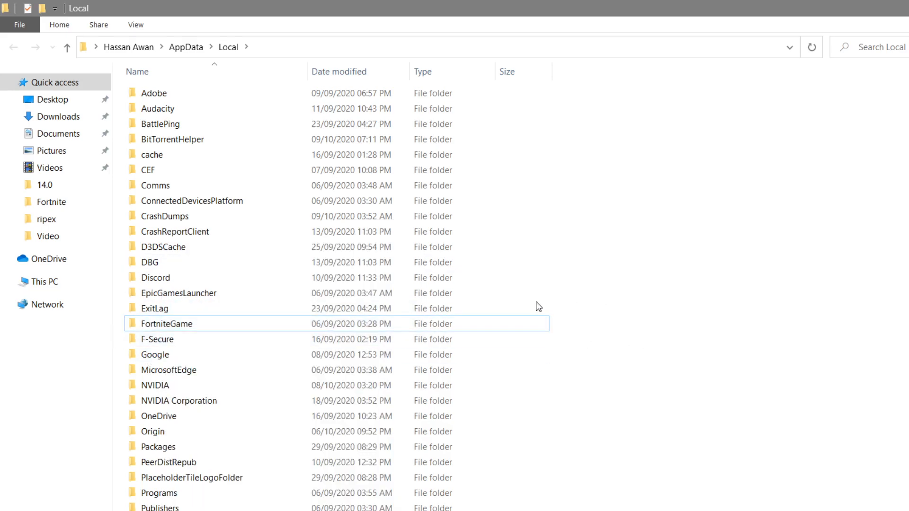
mouse_move(193, 325)
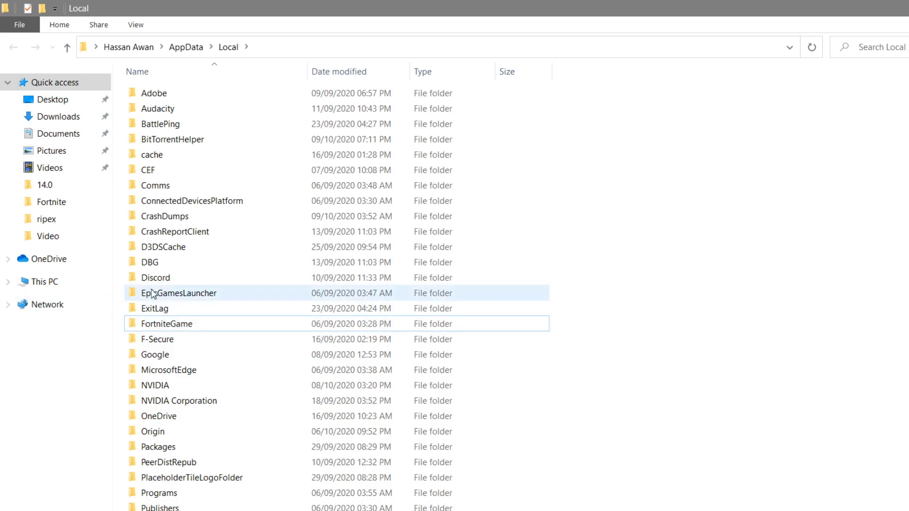
click(166, 323)
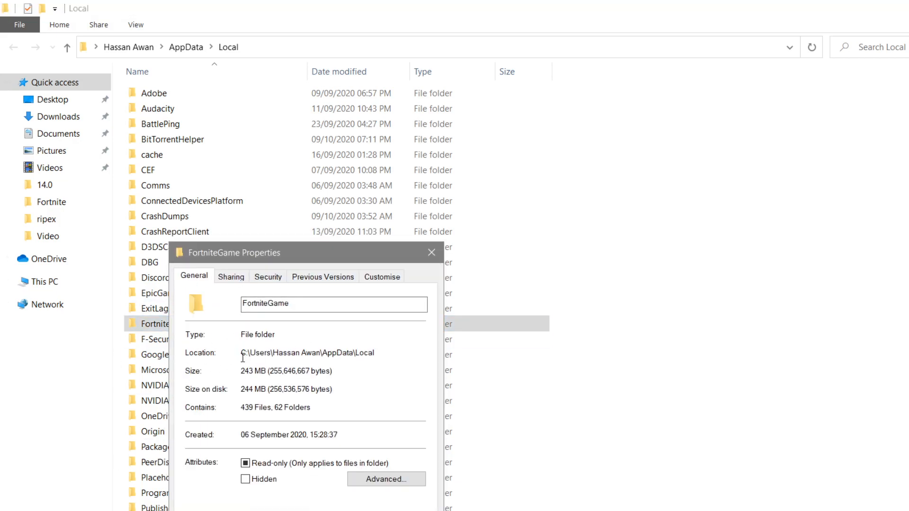
click(431, 252)
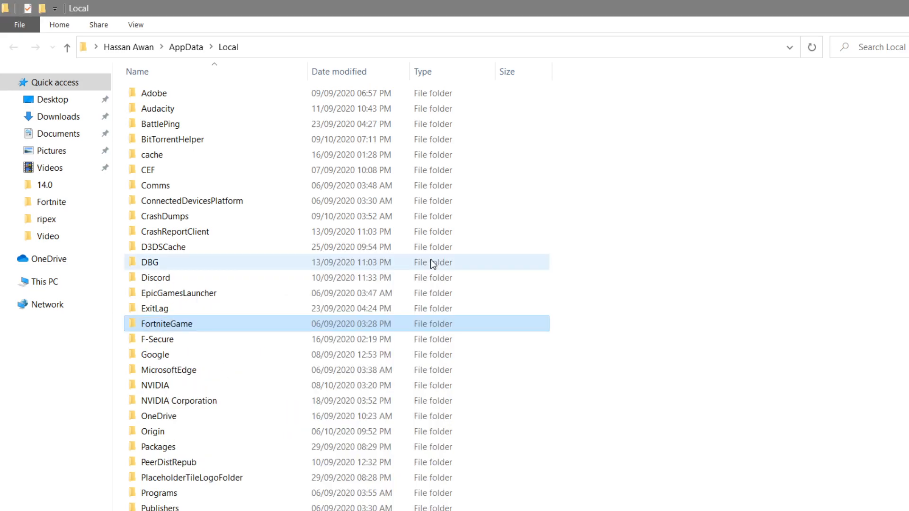
mouse_move(186, 47)
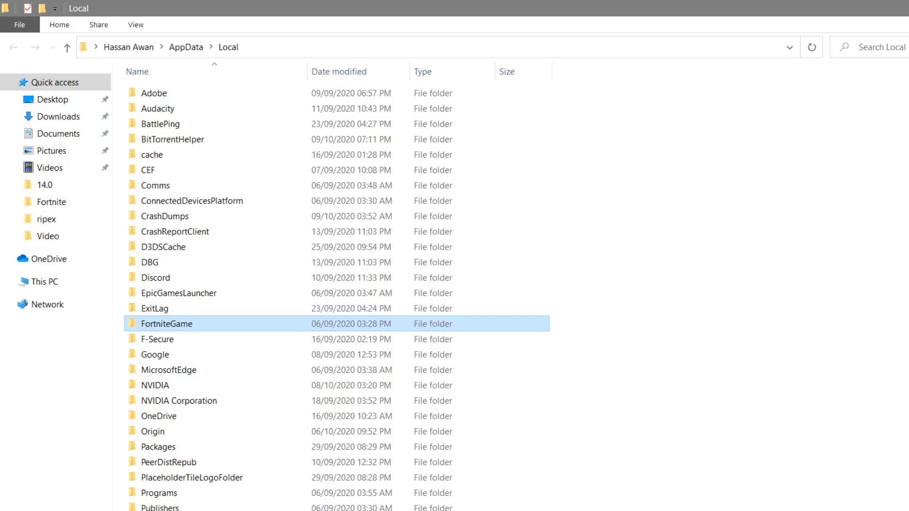
Browse Local Disk (G:) through Fortnite > Binaries to the Win64 folder.
click(44, 281)
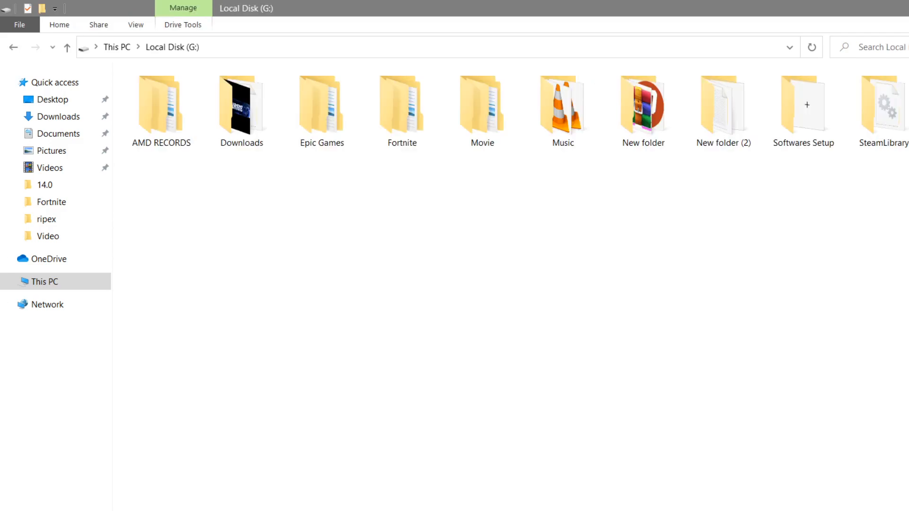
click(401, 107)
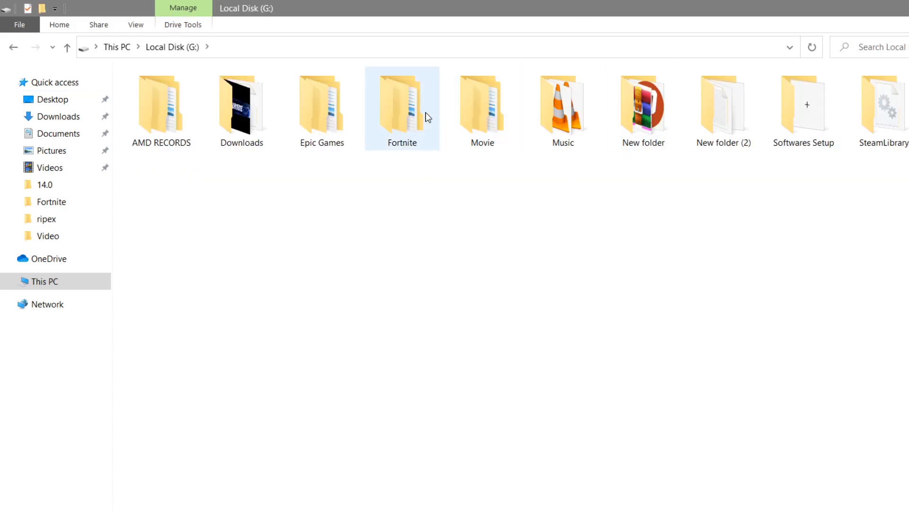
mouse_move(399, 104)
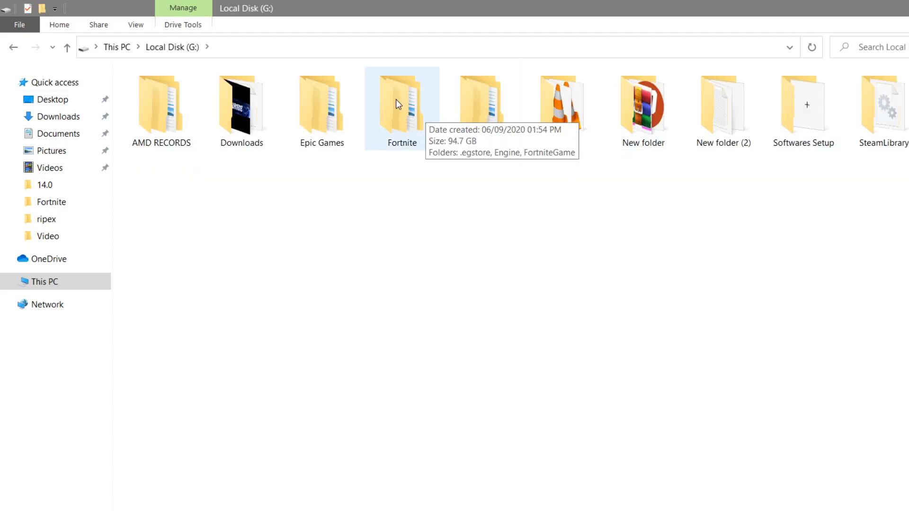
mouse_move(405, 147)
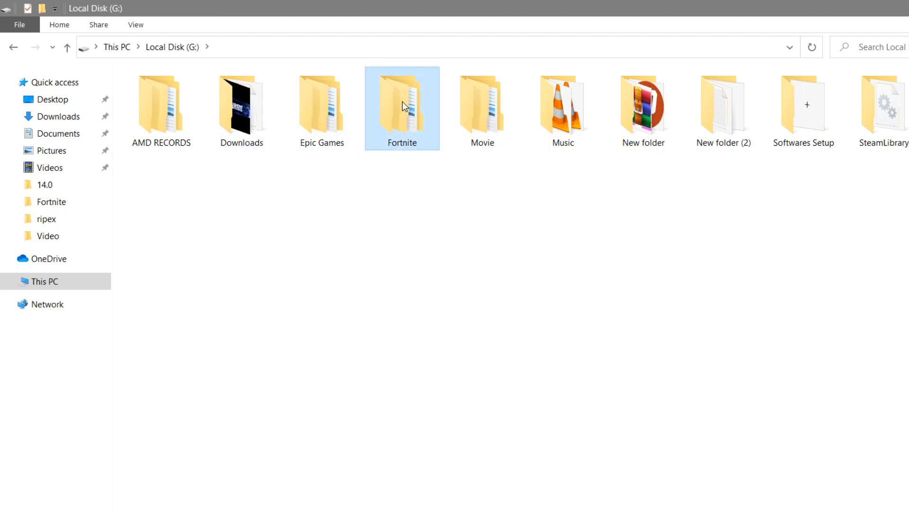
double_click(402, 108)
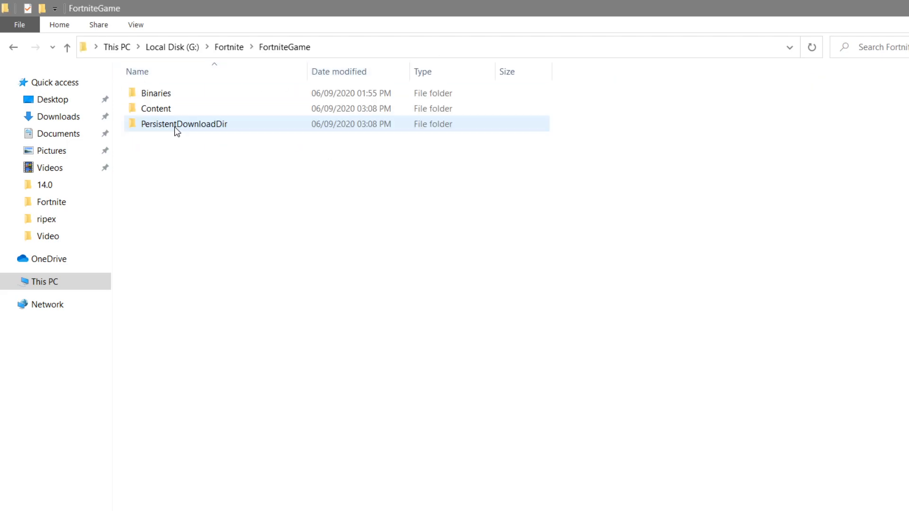
double_click(156, 93)
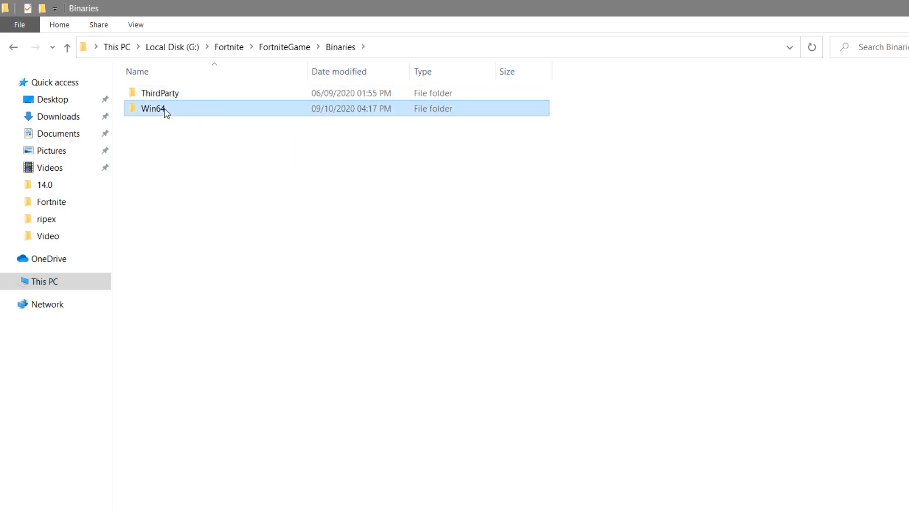
double_click(153, 109)
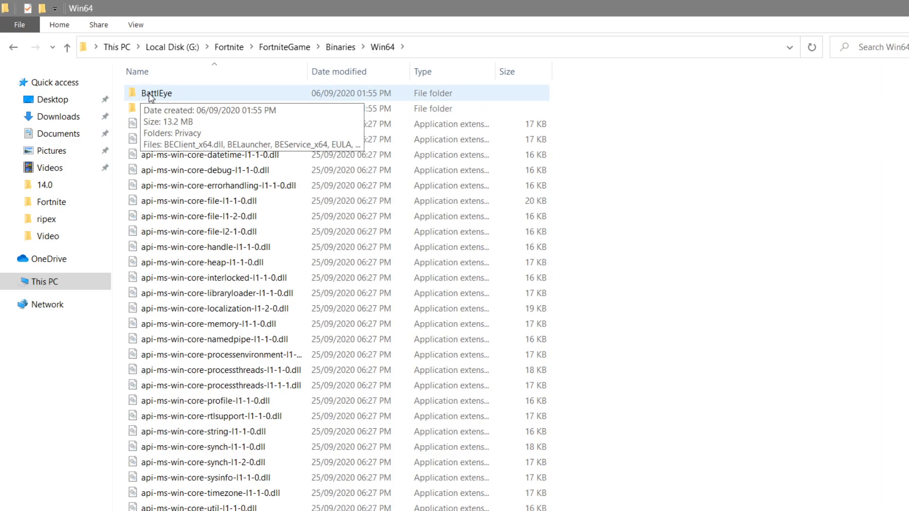
Run Uninstall_BattlEye, confirm the uninstall message, and select Install_BattlEye.
double_click(155, 93)
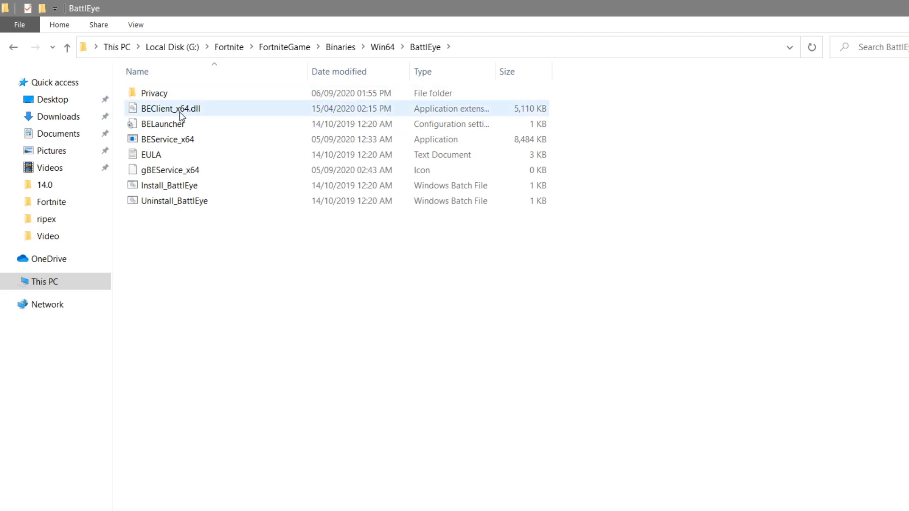
click(173, 201)
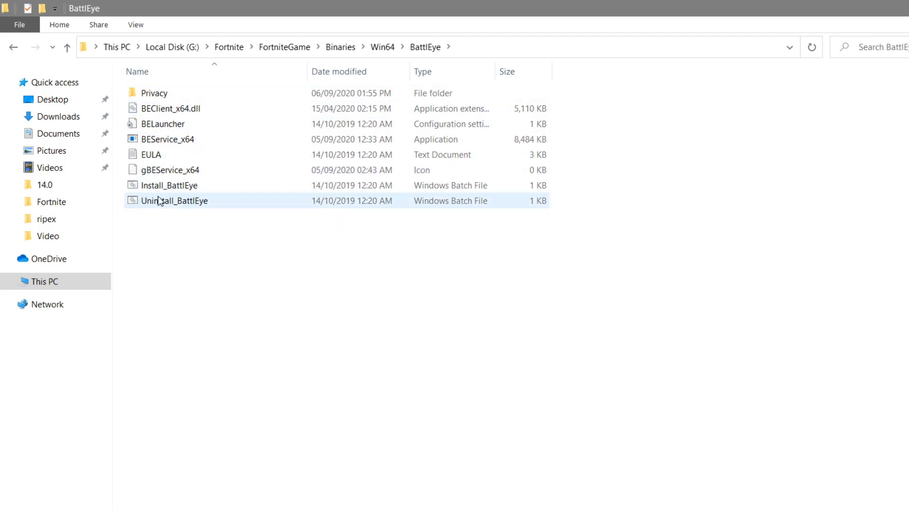
double_click(174, 200)
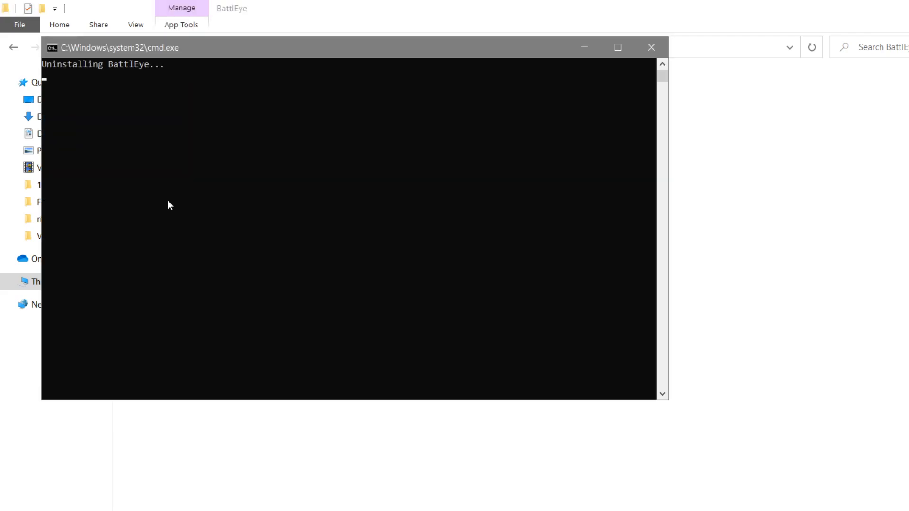
mouse_move(584, 349)
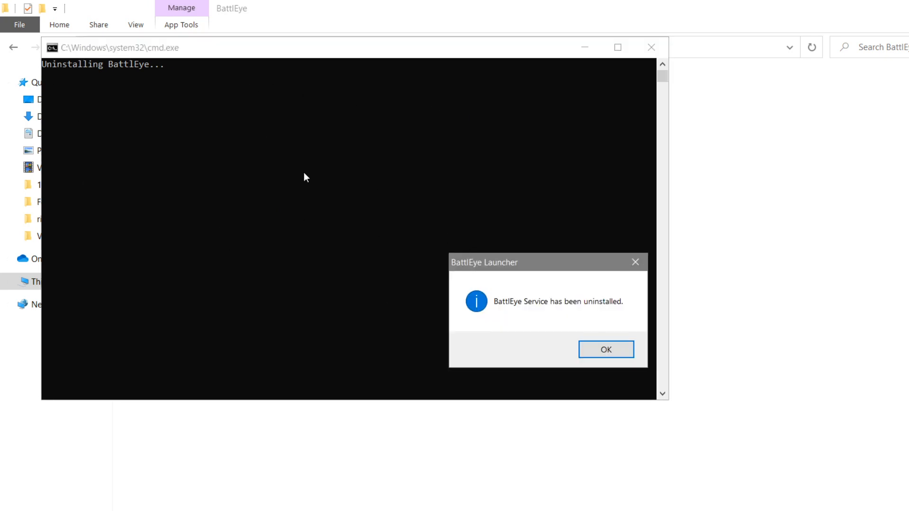
mouse_move(615, 317)
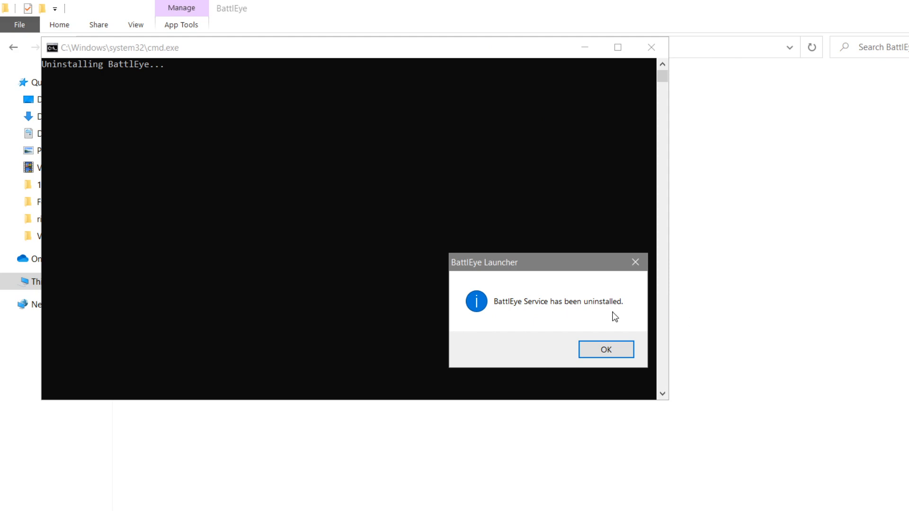
click(605, 349)
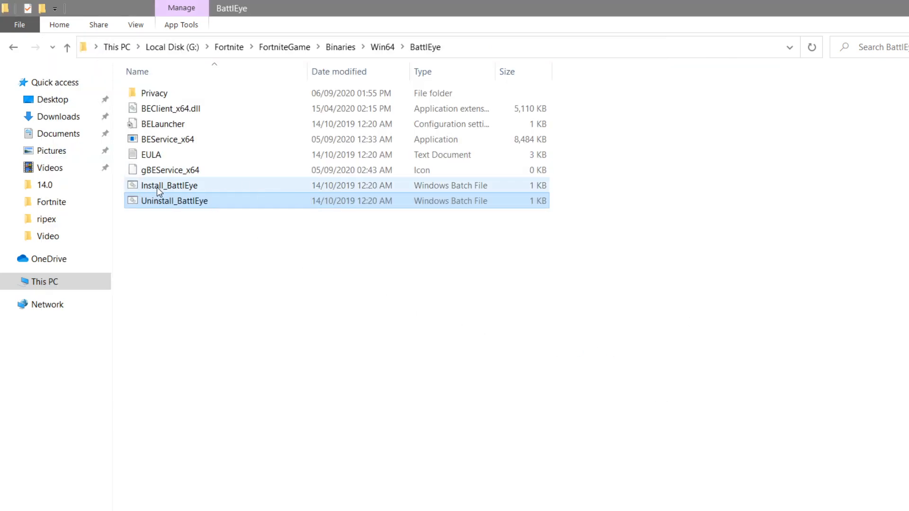
click(170, 186)
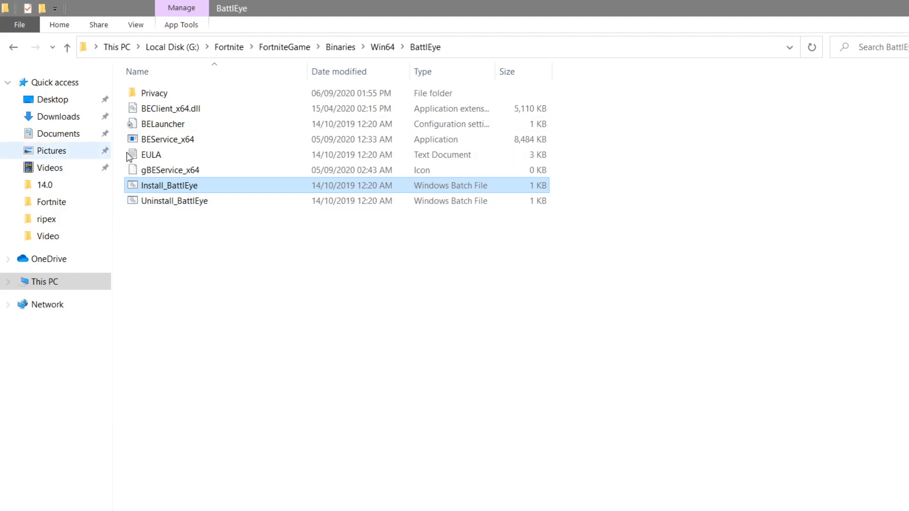
mouse_move(188, 155)
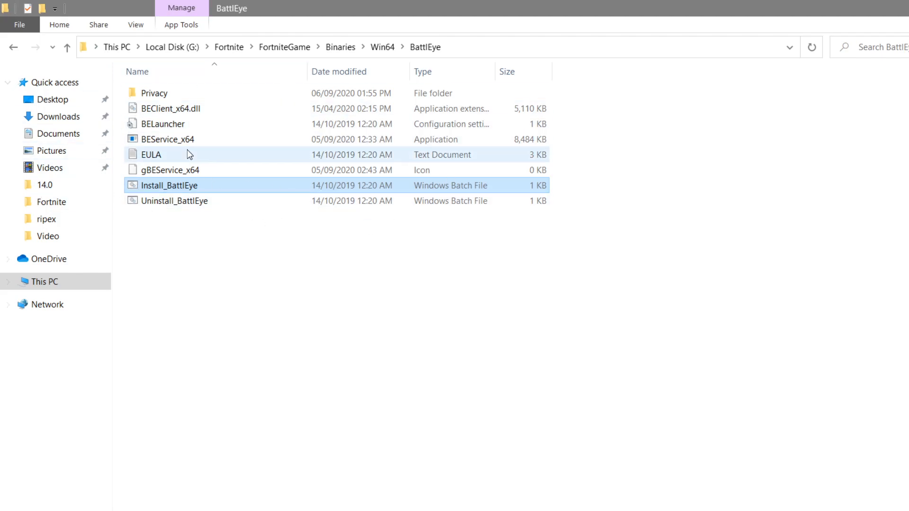
mouse_move(341, 161)
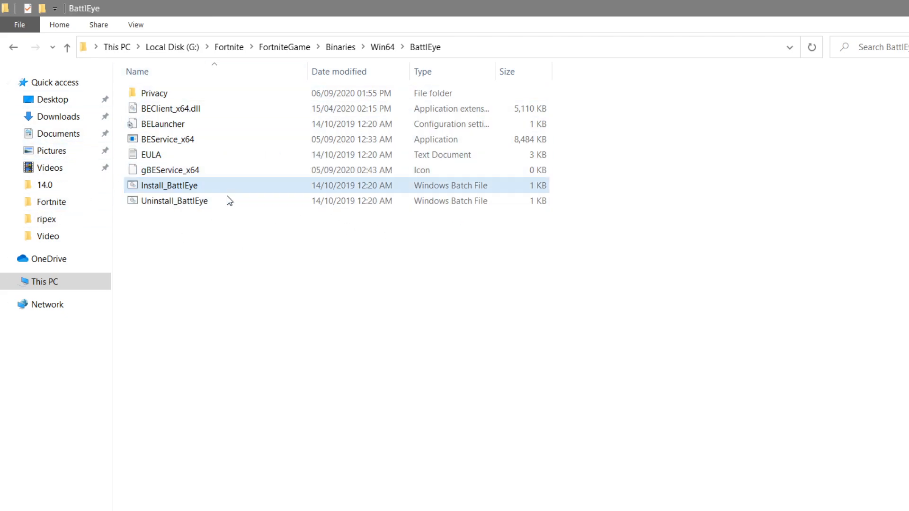
Return to Win64 and open FortniteClient-Win64-Shipping's compatibility properties.
click(66, 47)
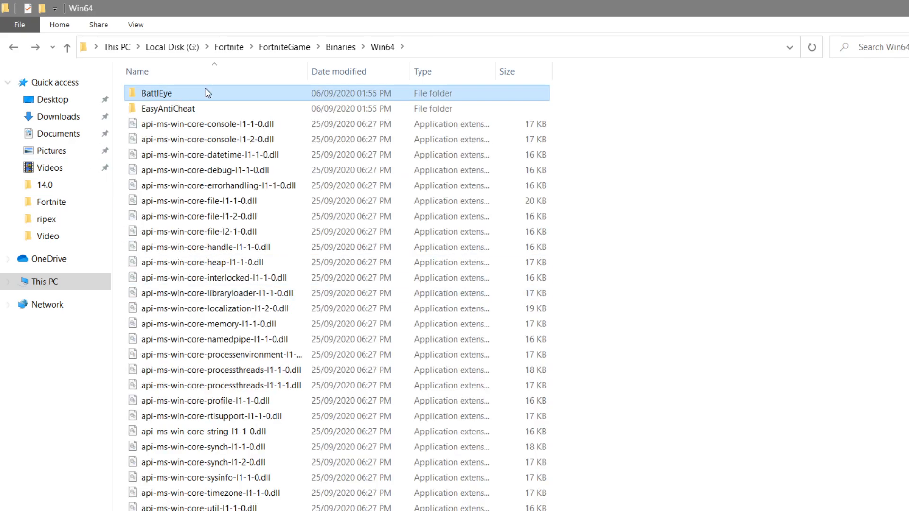
scroll(down, 3)
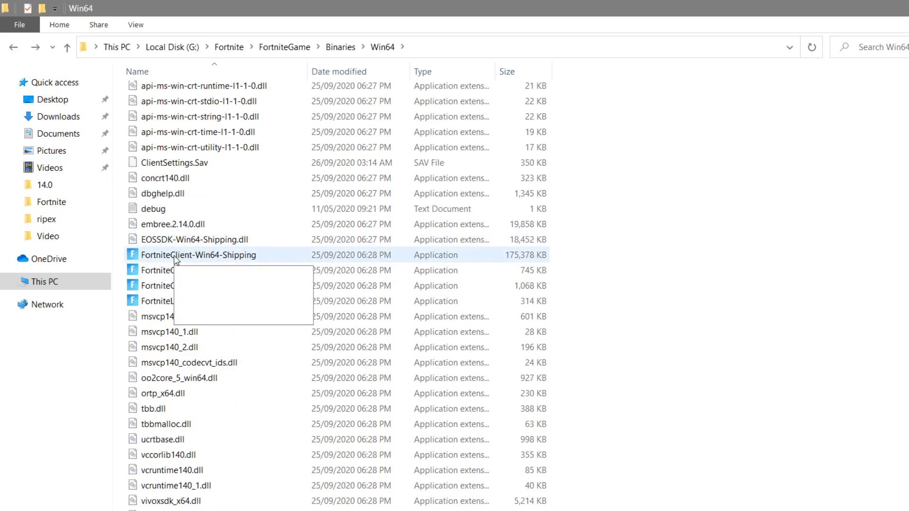
mouse_move(198, 254)
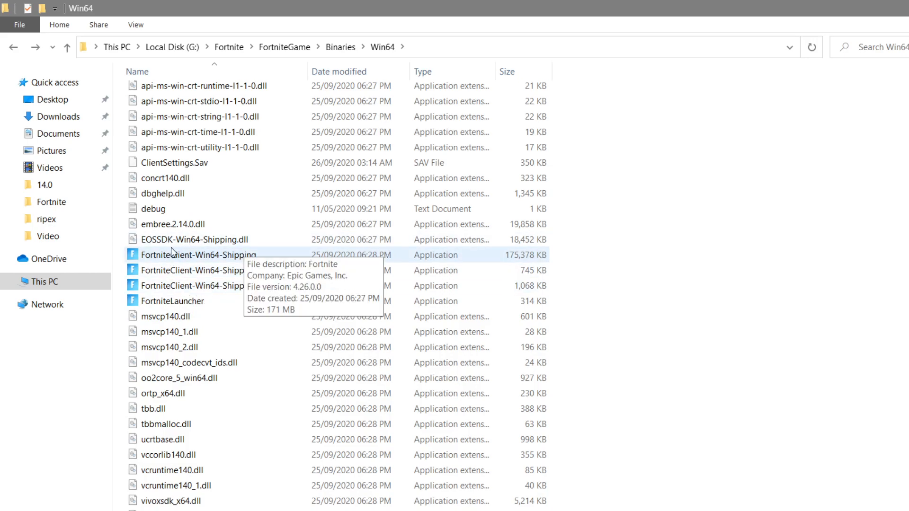
mouse_move(168, 262)
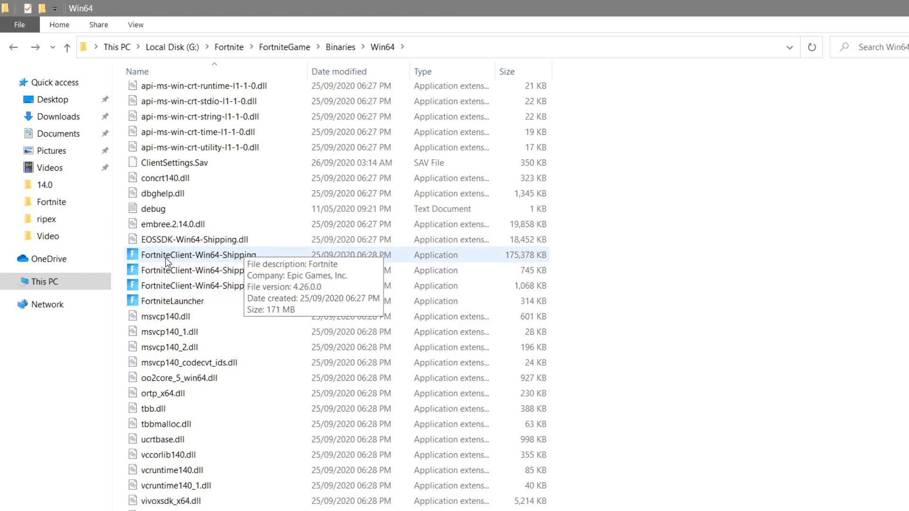
mouse_move(518, 259)
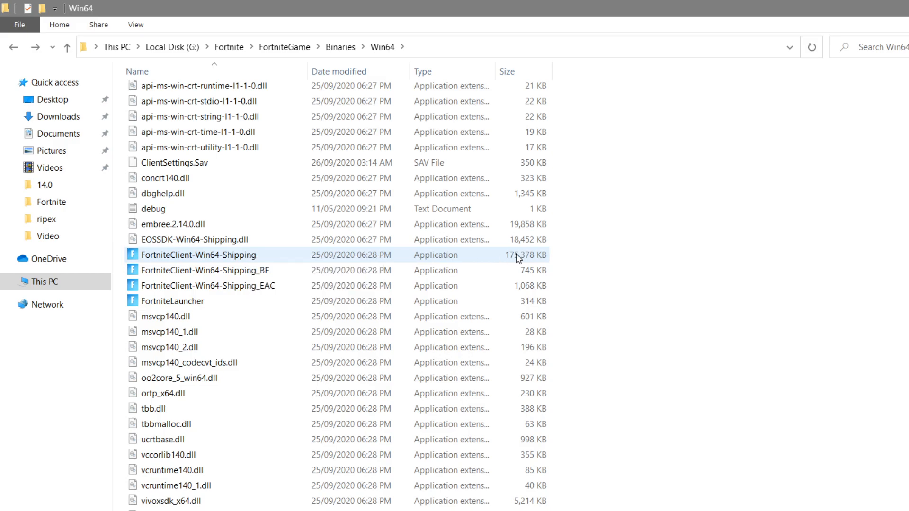
click(199, 255)
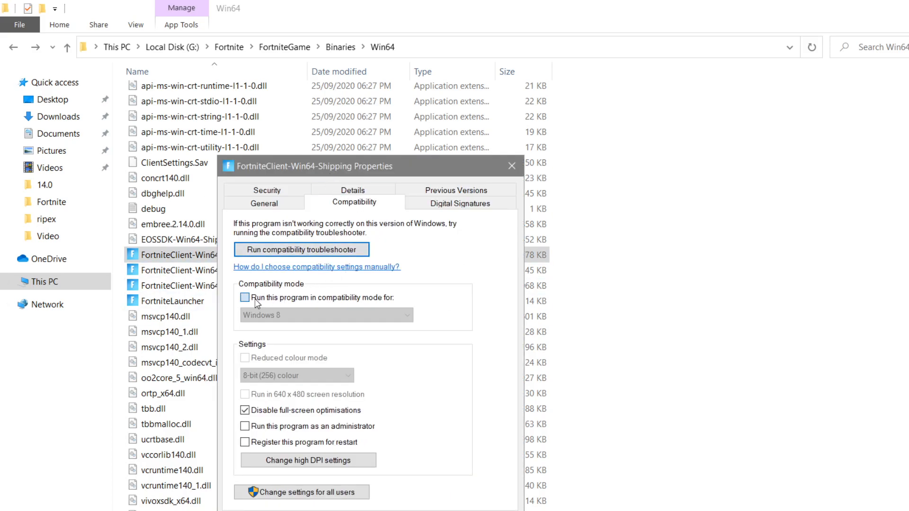
Enable Windows 8 compatibility mode for FortniteClient-Win64-Shipping and apply it.
click(245, 297)
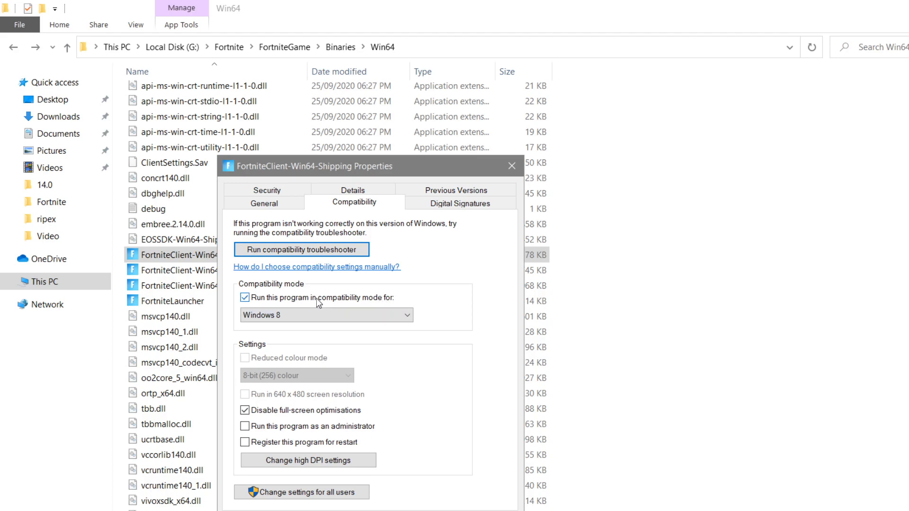
click(325, 315)
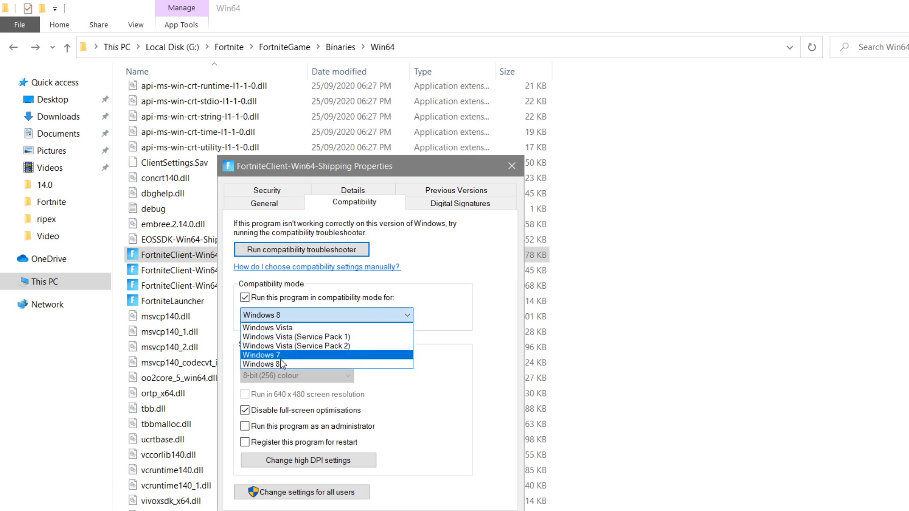
mouse_move(264, 327)
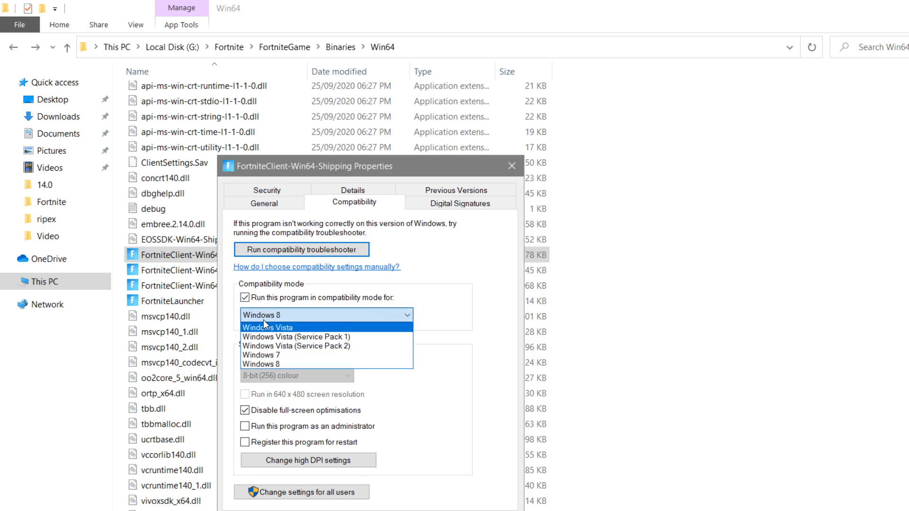
mouse_move(385, 329)
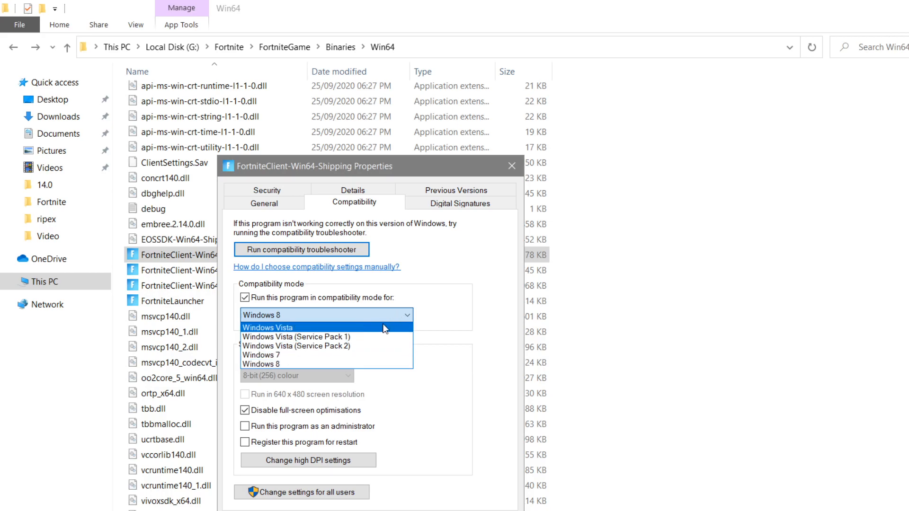
mouse_move(289, 364)
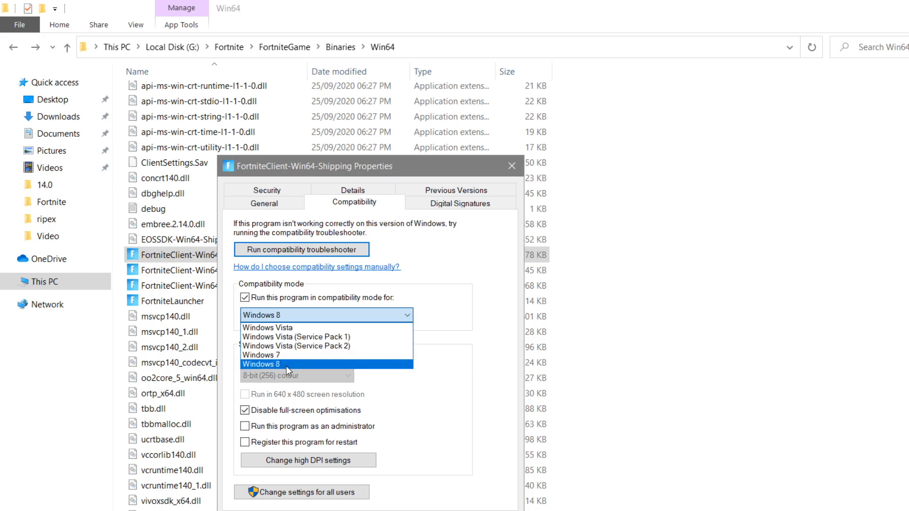
mouse_move(295, 337)
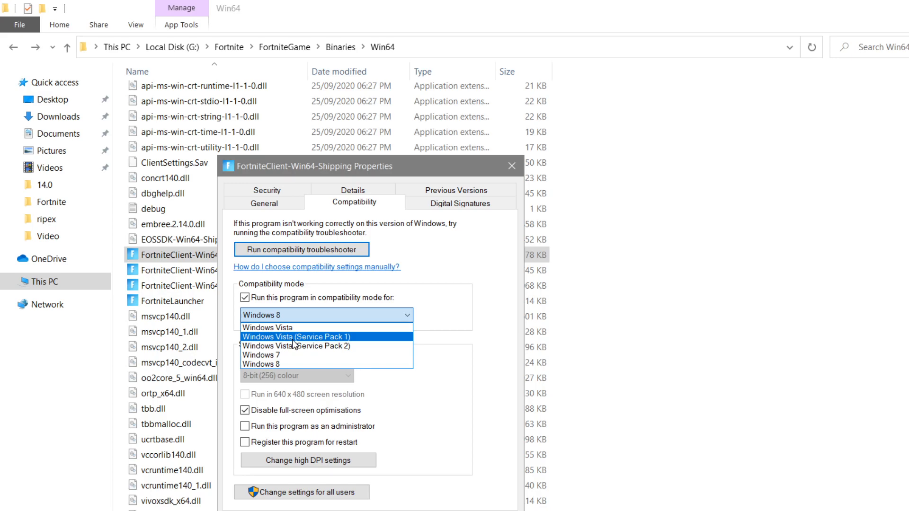
mouse_move(267, 328)
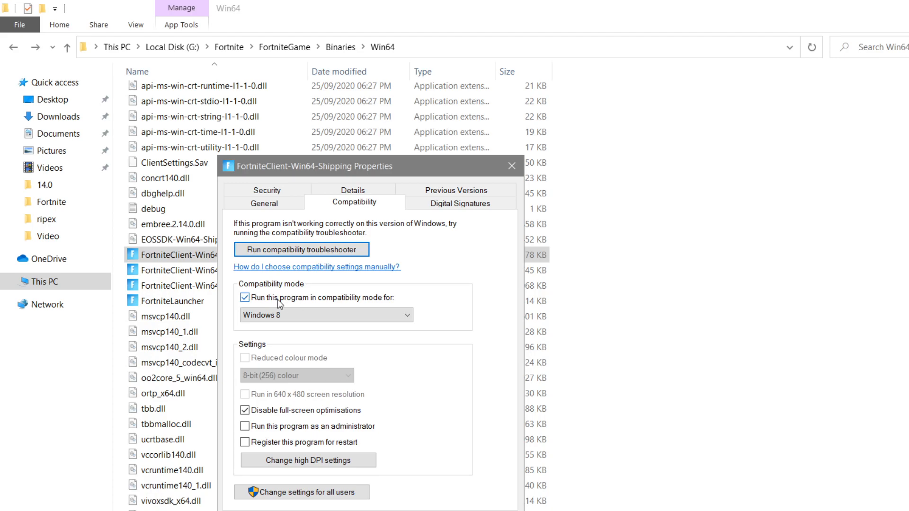
click(245, 297)
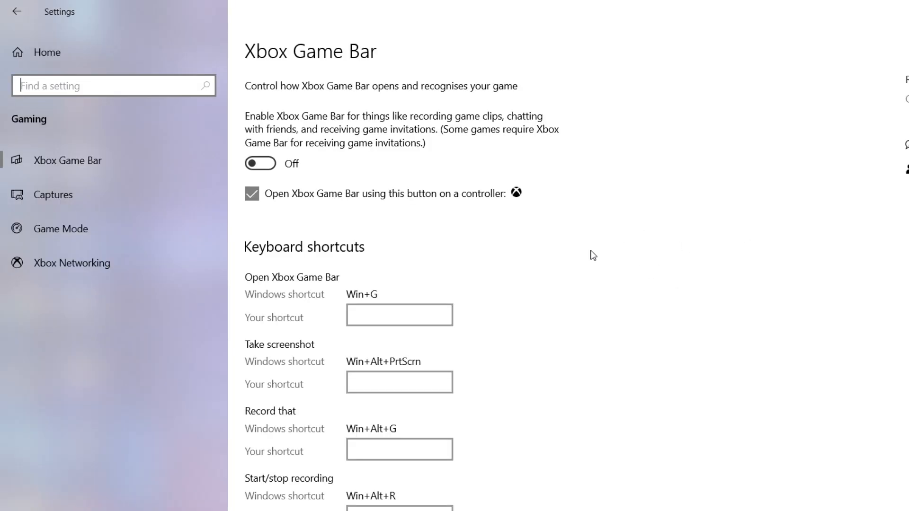
On the Game Mode settings page, toggle Game Mode off and back on.
click(60, 229)
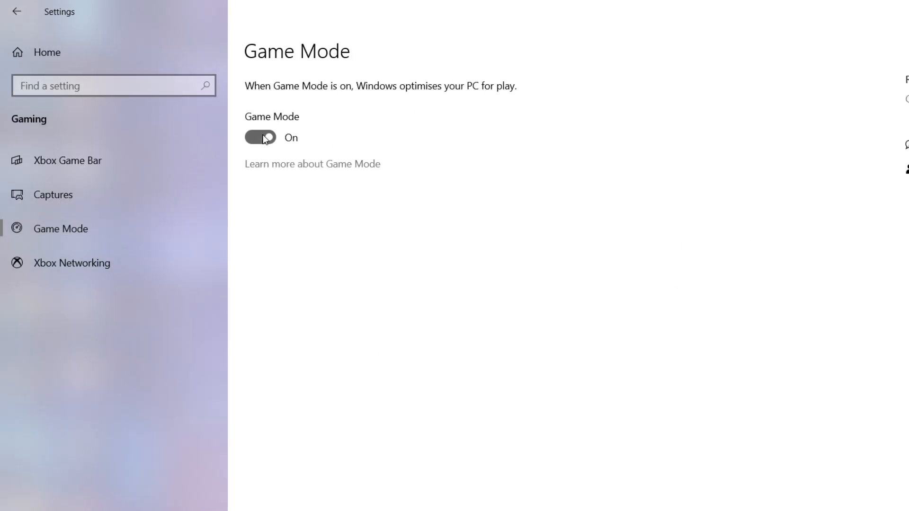
click(260, 137)
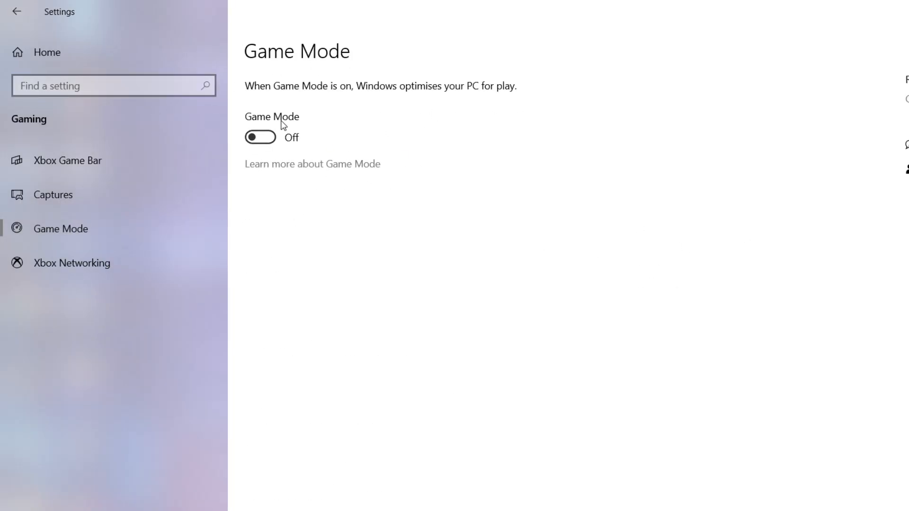
mouse_move(259, 118)
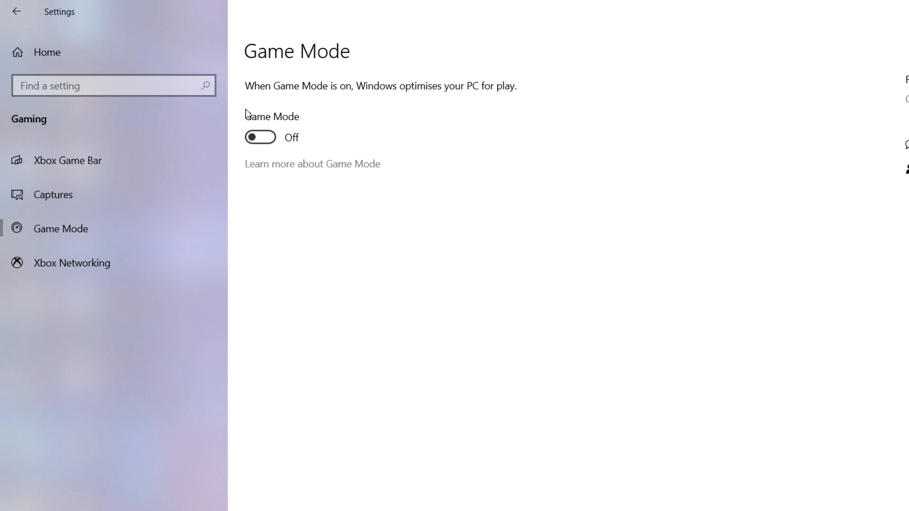
mouse_move(200, 222)
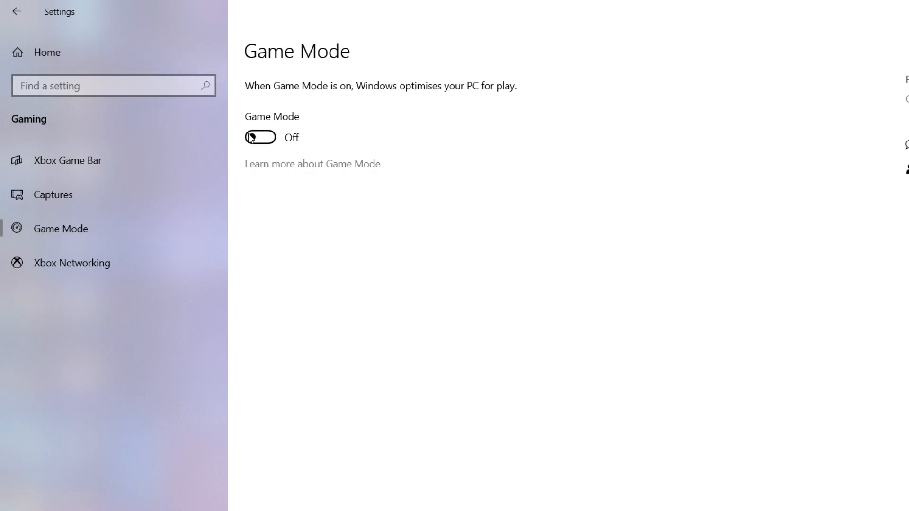
click(260, 137)
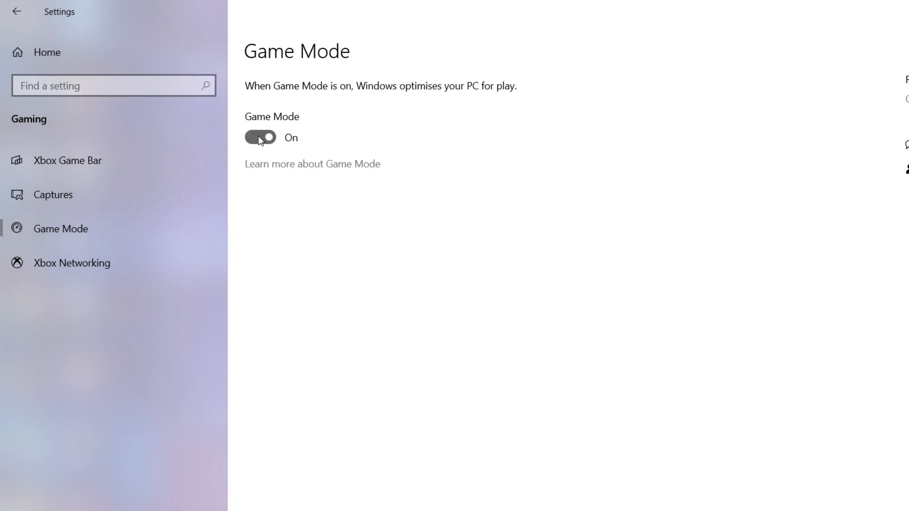